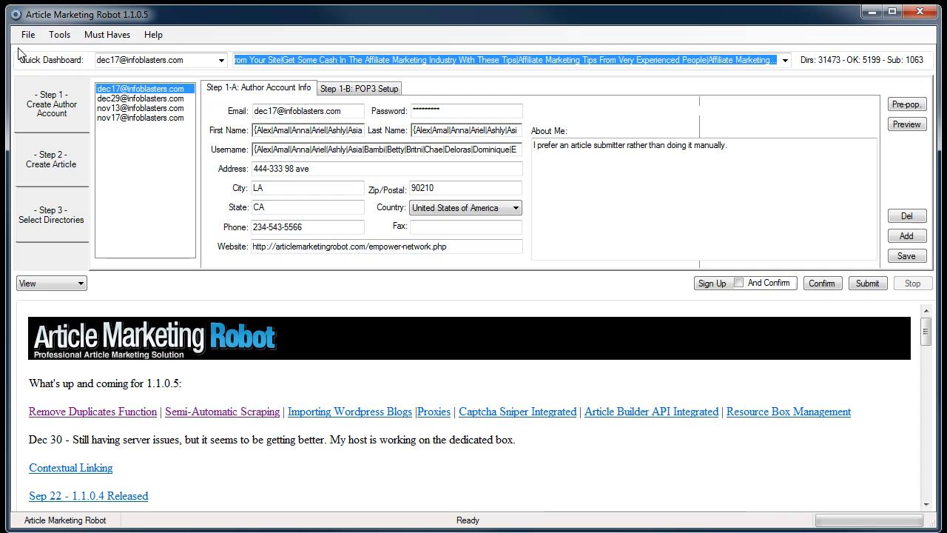
- Load D:\Shared\db\oct5_video.mdb as the current database via Manage Databases
{"action": "left_click", "coordinate": [26, 34]}
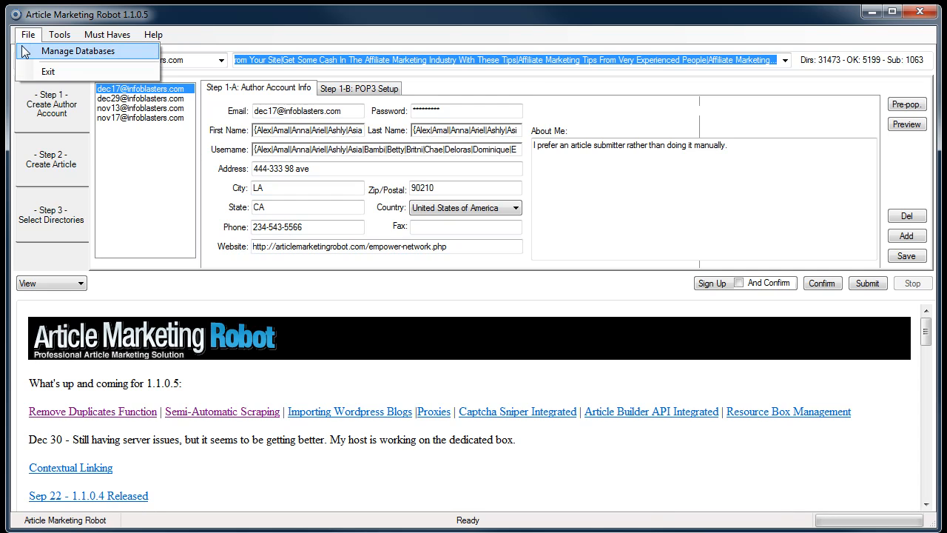
{"action": "left_click", "coordinate": [77, 50]}
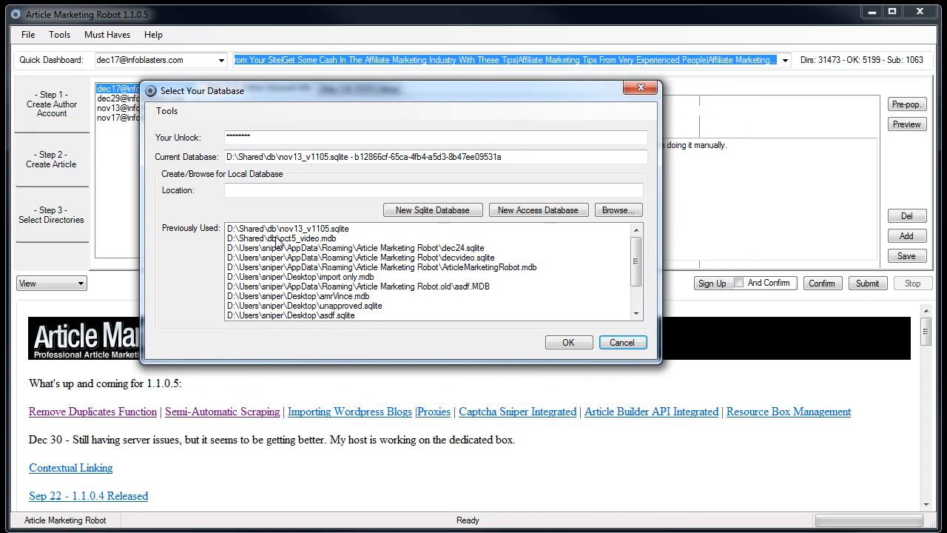
{"action": "left_click", "coordinate": [282, 237]}
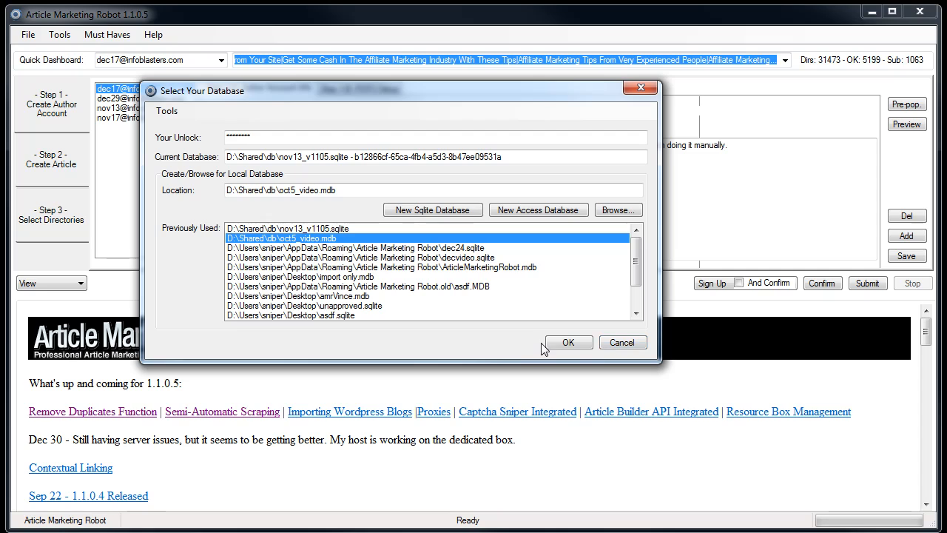
{"action": "left_click", "coordinate": [568, 342]}
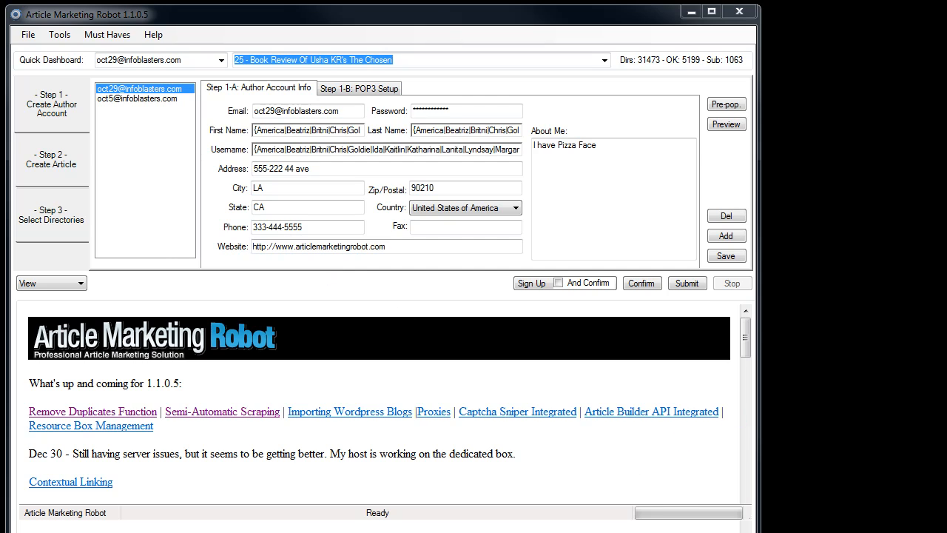
- Review the Step 3 directories list of oct5_video, then return to Step 1 account details
{"action": "left_click", "coordinate": [51, 215]}
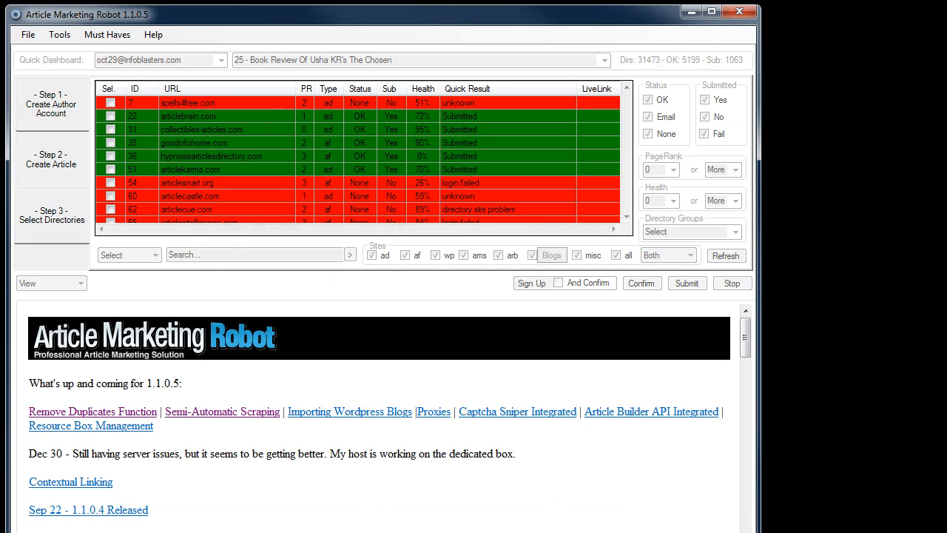
{"action": "left_click", "coordinate": [51, 104]}
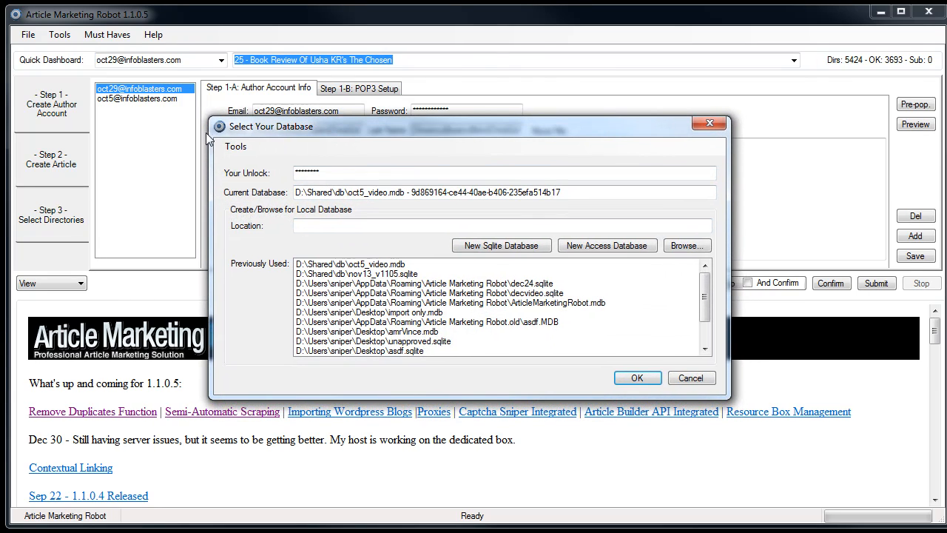
- Start Migrate Database for the current database with SQLite chosen as the output format
{"action": "left_click", "coordinate": [235, 147]}
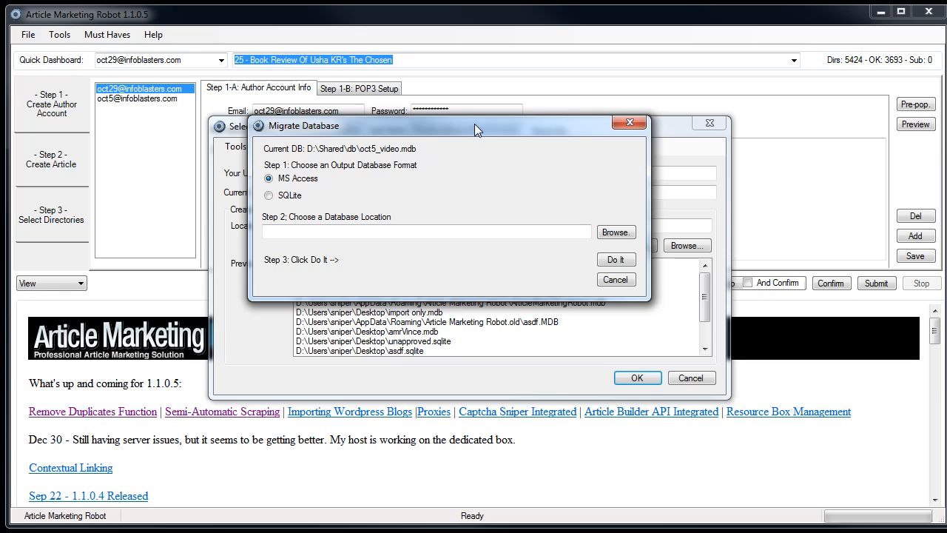
{"action": "mouse_move", "coordinate": [362, 145]}
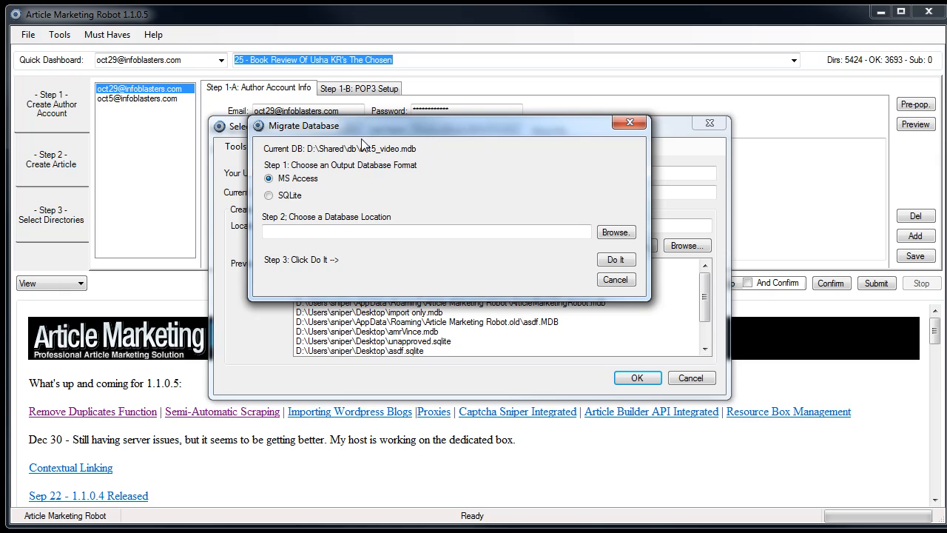
{"action": "mouse_move", "coordinate": [422, 155]}
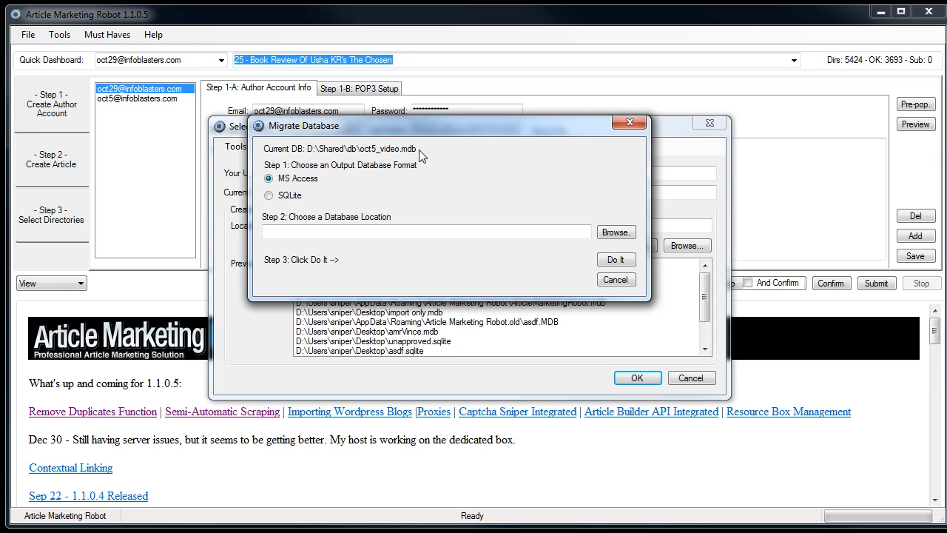
{"action": "left_click", "coordinate": [269, 195]}
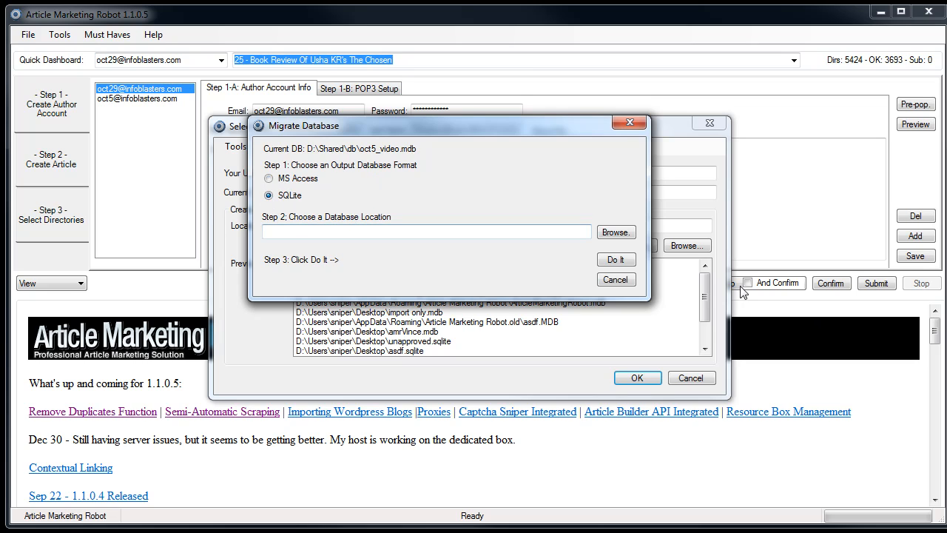
{"action": "left_click", "coordinate": [616, 231]}
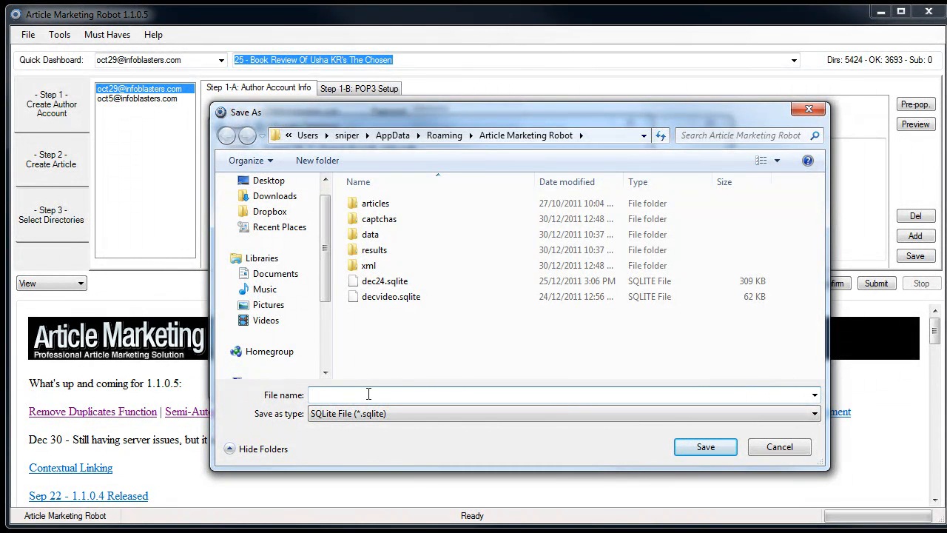
- Name the output file video.sqlite, save it, and run the migration with Do It
{"action": "type", "text": "video"}
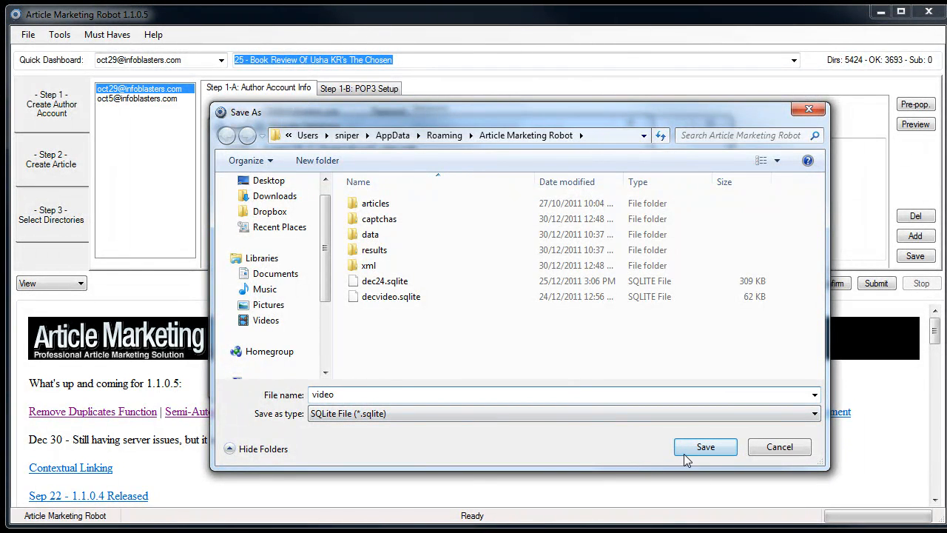
{"action": "left_click", "coordinate": [705, 446]}
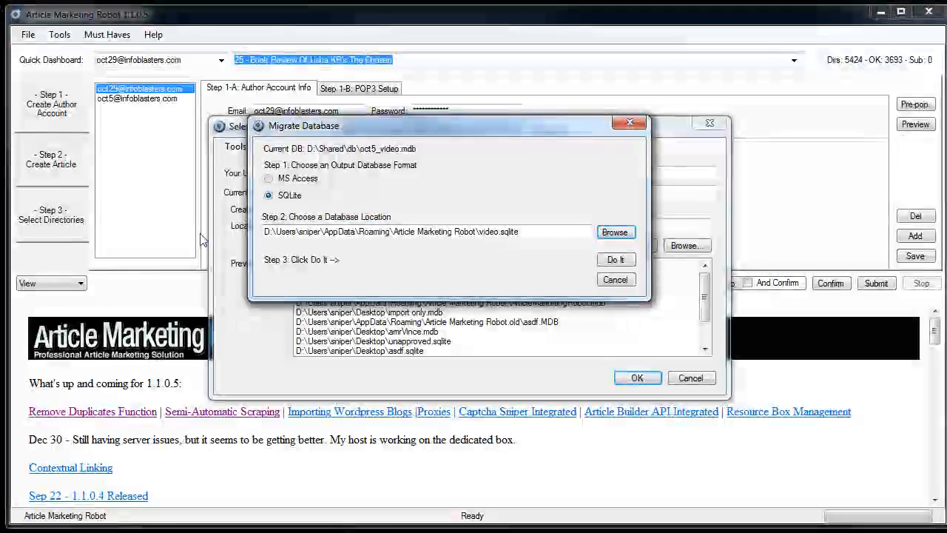
{"action": "left_click", "coordinate": [615, 259]}
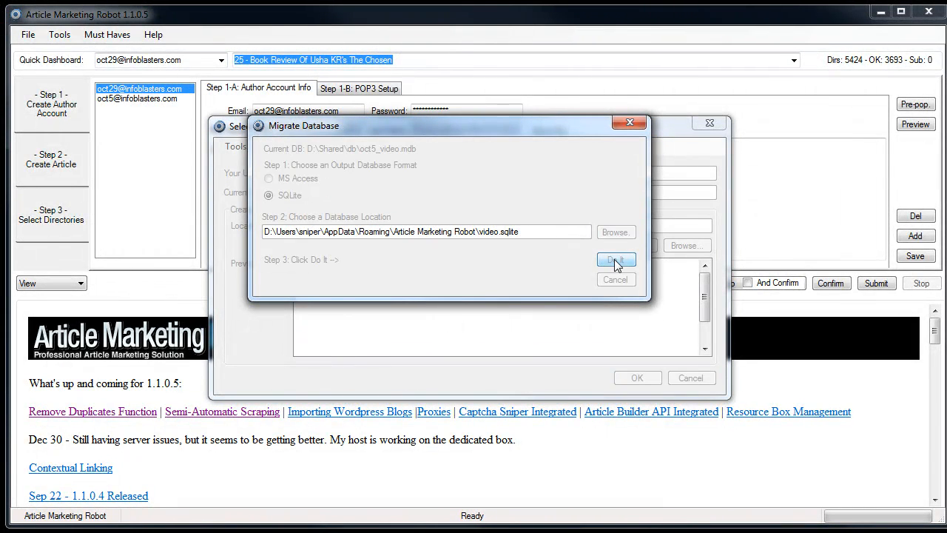
{"action": "mouse_move", "coordinate": [645, 284]}
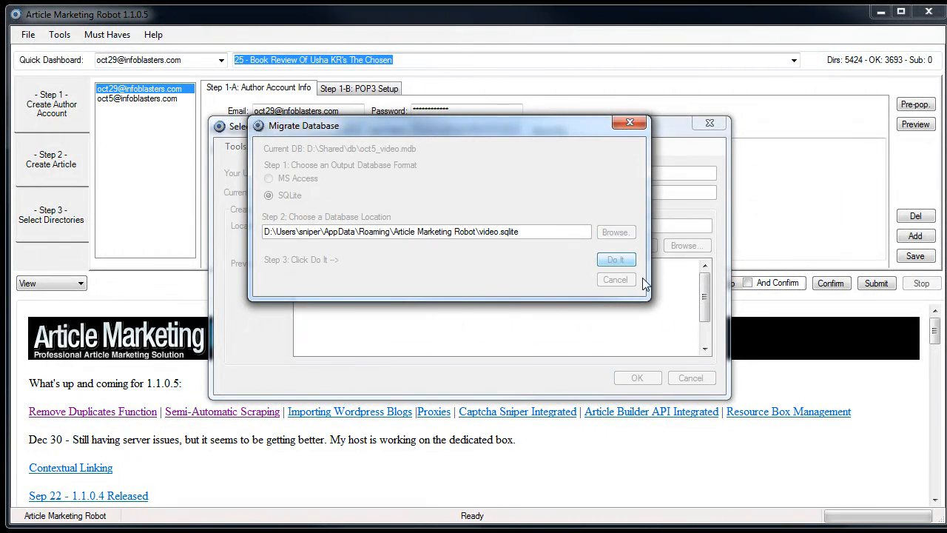
- Let the migration proceed, saving account records into video.sqlite
{"action": "left_click", "coordinate": [616, 259]}
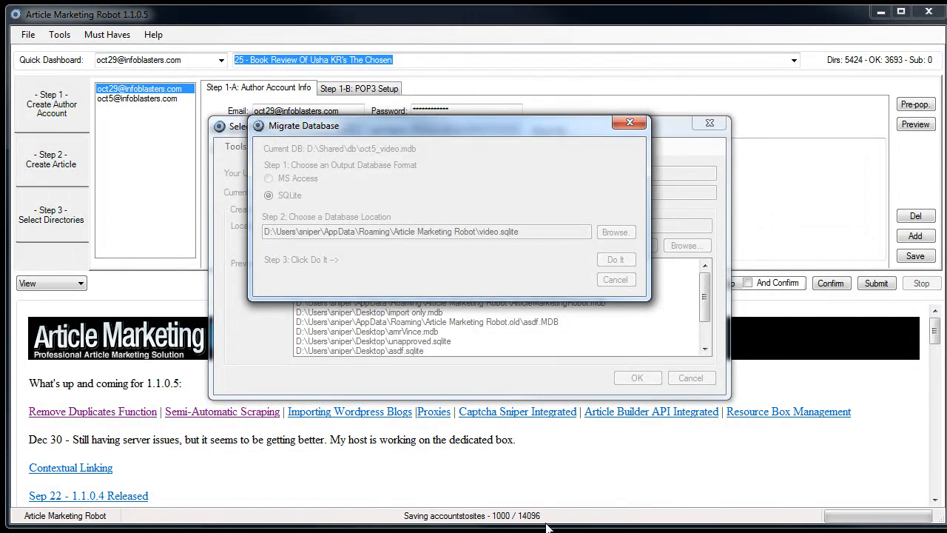
{"action": "mouse_move", "coordinate": [474, 479]}
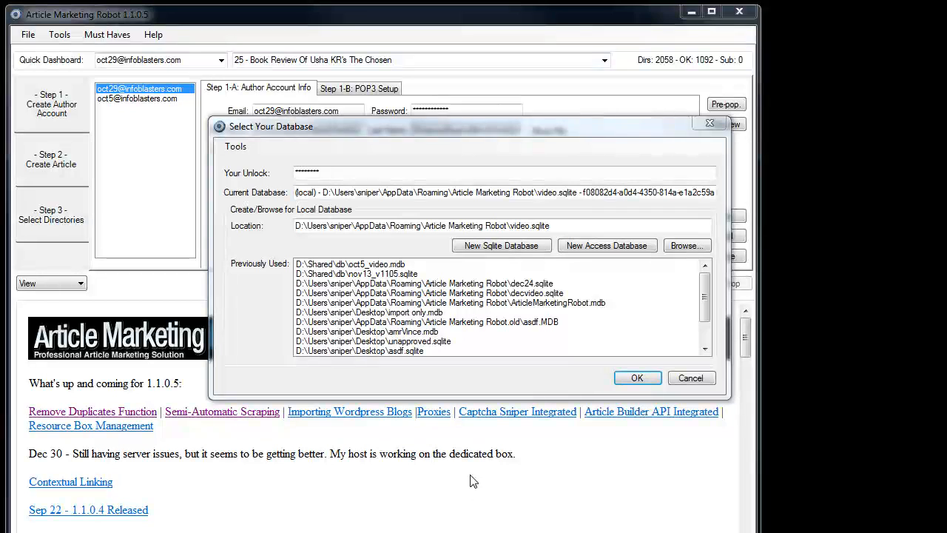
{"action": "mouse_move", "coordinate": [467, 127]}
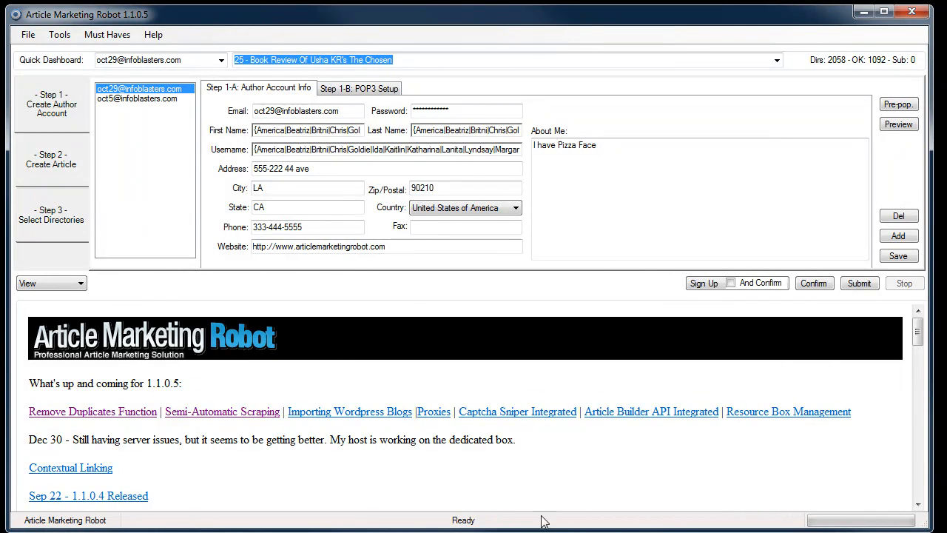
{"action": "mouse_move", "coordinate": [210, 21]}
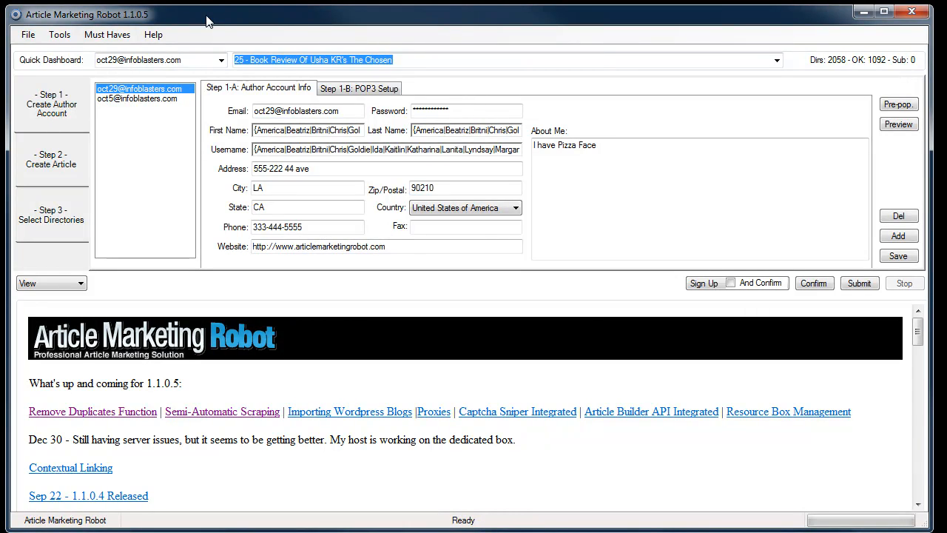
- Show the File menu now that video.sqlite is the running database
{"action": "left_click", "coordinate": [26, 34]}
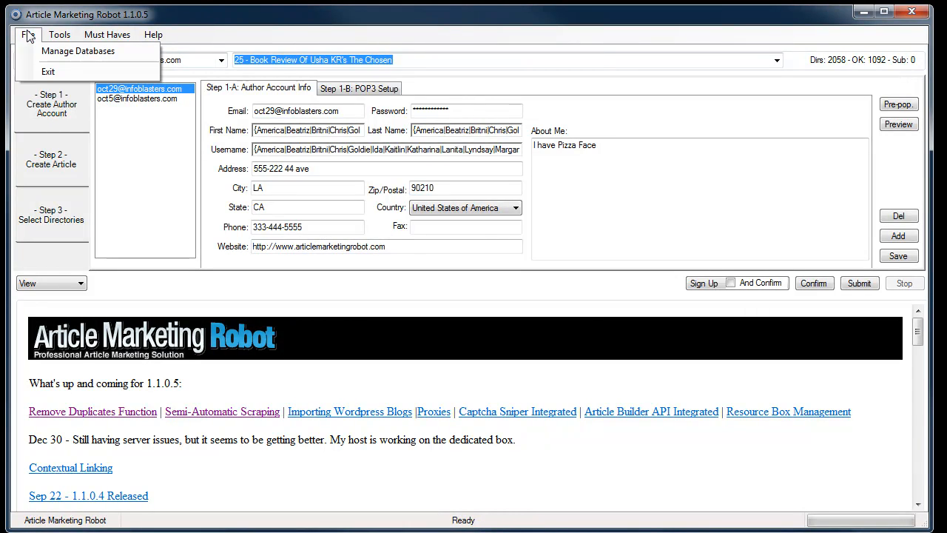
- Confirm video.sqlite is current in Manage Databases and select it from Previously Used
{"action": "left_click", "coordinate": [77, 51]}
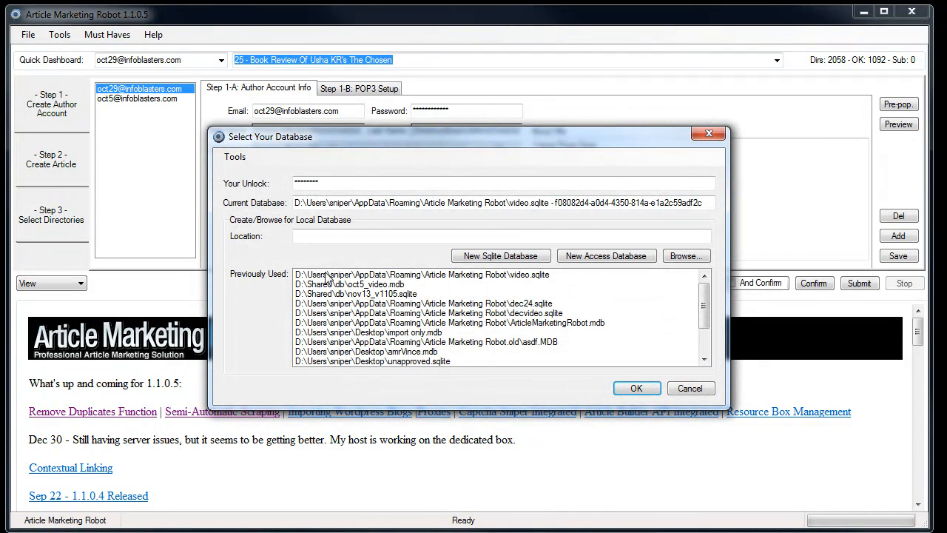
{"action": "left_click", "coordinate": [422, 274]}
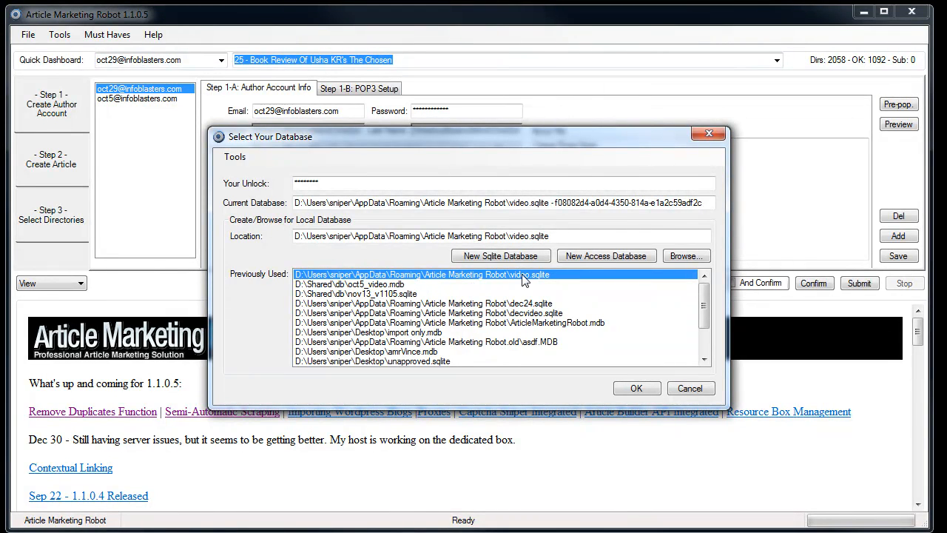
{"action": "mouse_move", "coordinate": [717, 411]}
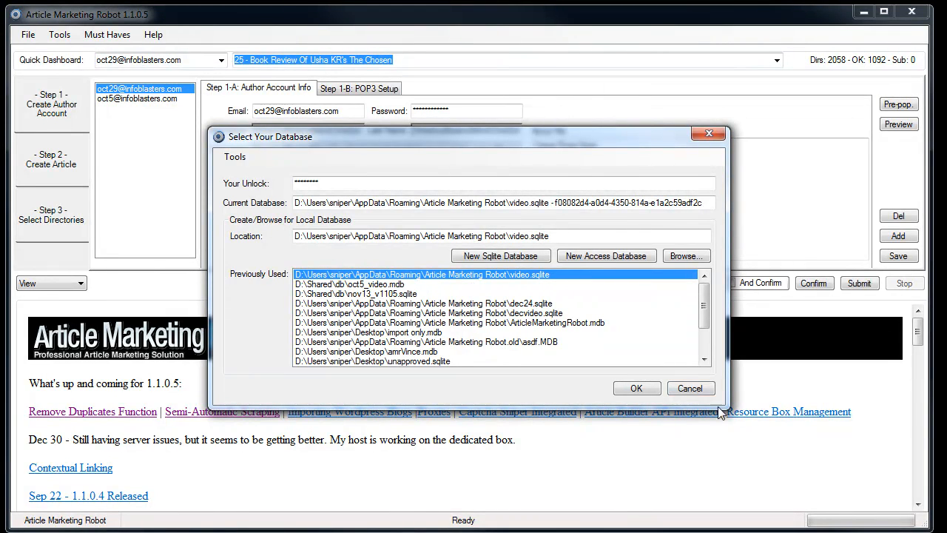